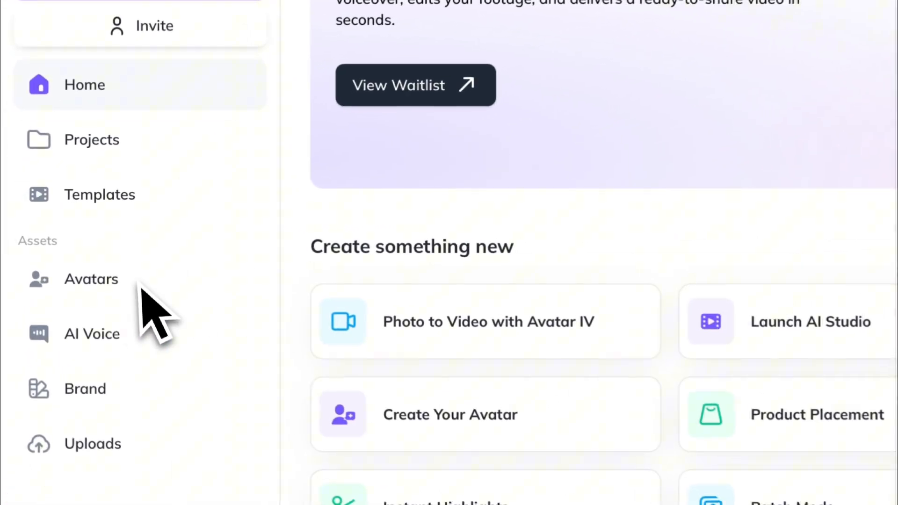
- From Avatars, start a new avatar whose photo is designed with AI
click(92, 280)
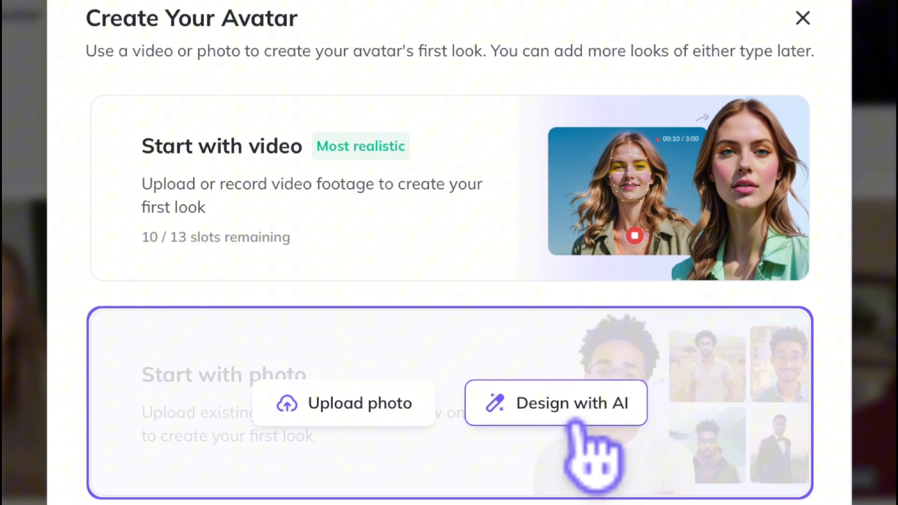
click(571, 403)
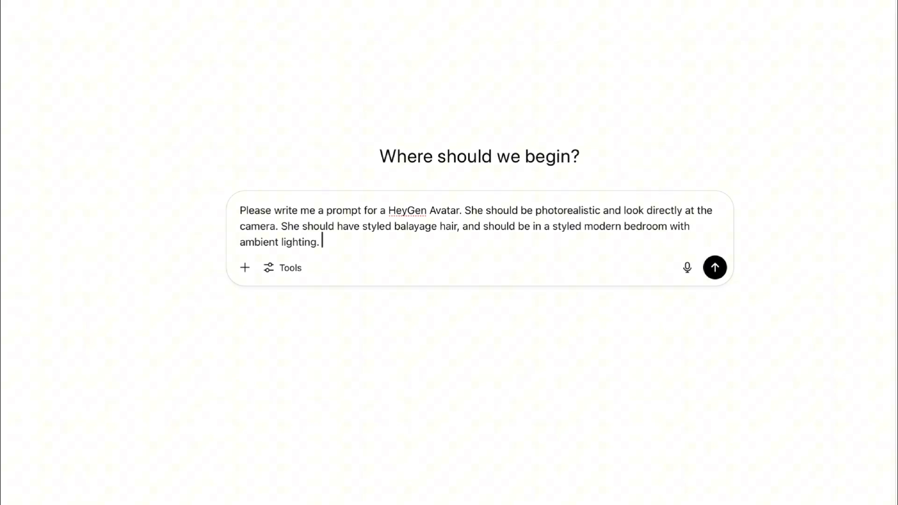
- Send ChatGPT a request for a photorealistic balayage-haired avatar prompt in a modern bedroom
click(714, 268)
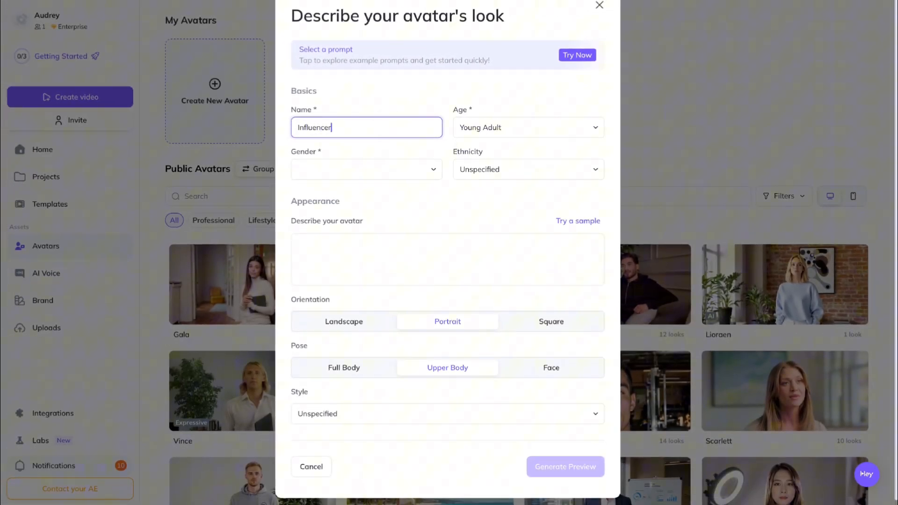
- Set the avatar to Young Adult and White, paste the bedroom description, choose Landscape, and pick a style
click(526, 127)
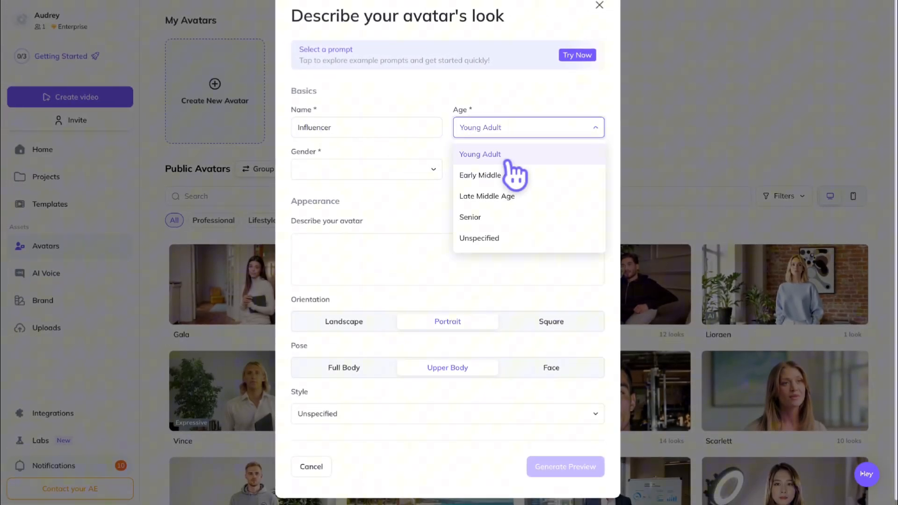
click(479, 153)
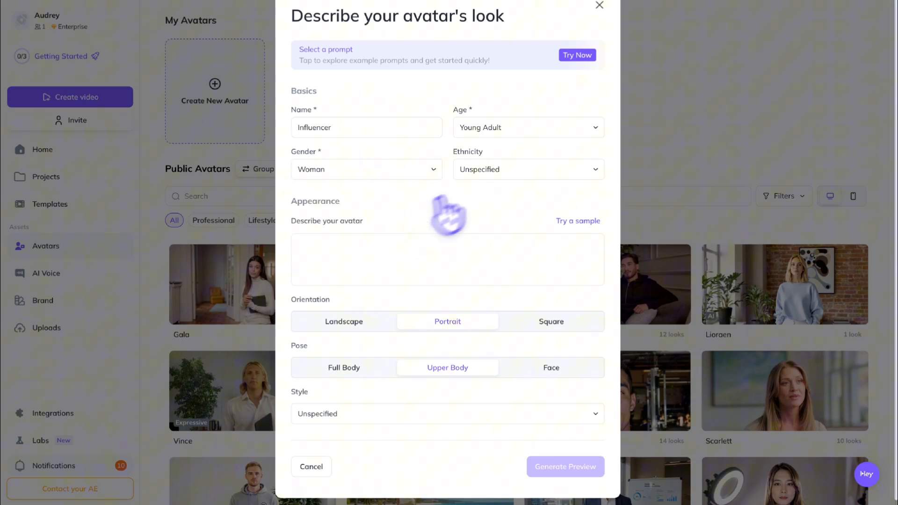
click(527, 169)
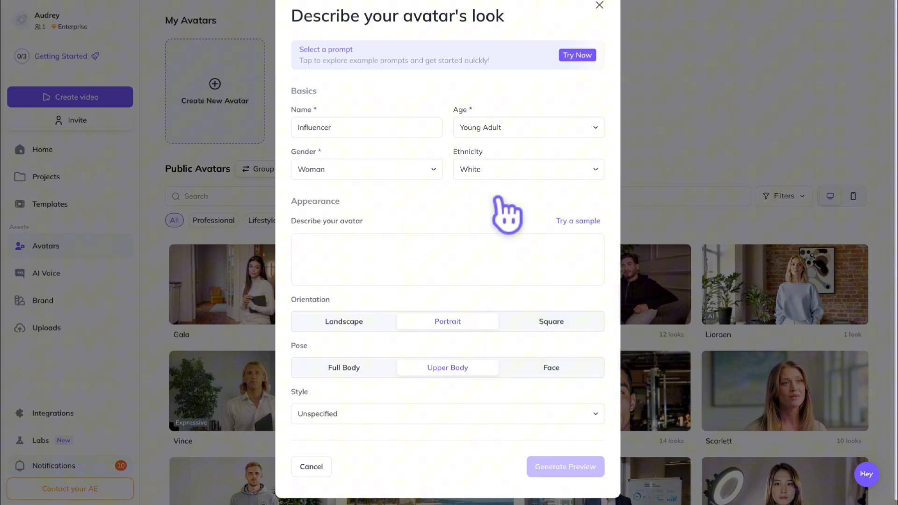
click(447, 260)
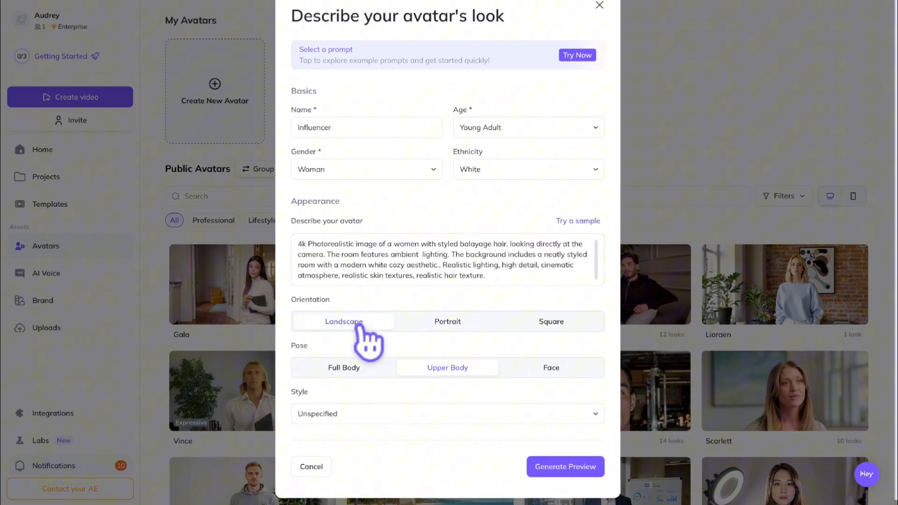
click(447, 414)
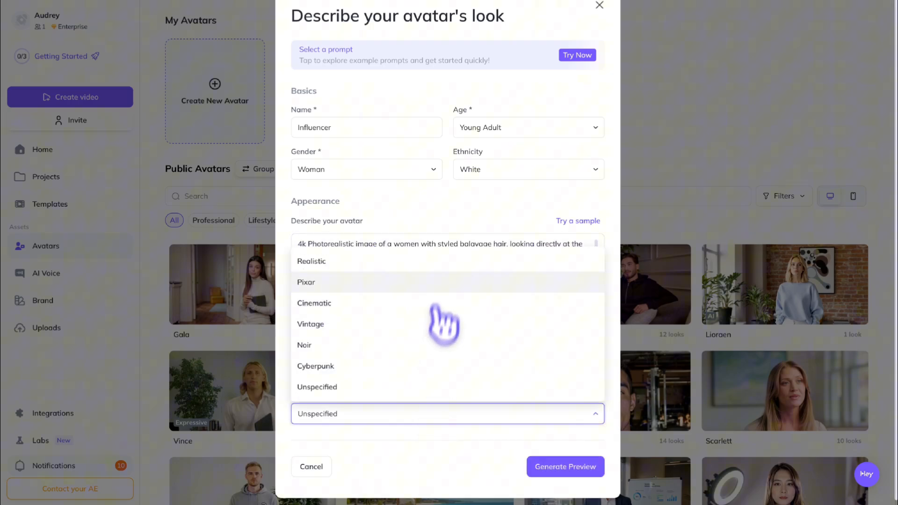
click(565, 466)
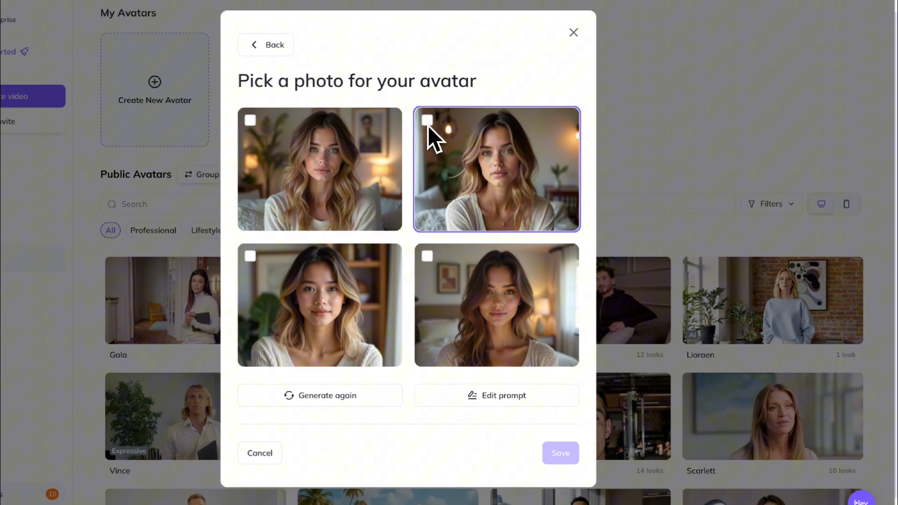
- Save the second generated portrait as the Influencer photo and go back Home
click(427, 120)
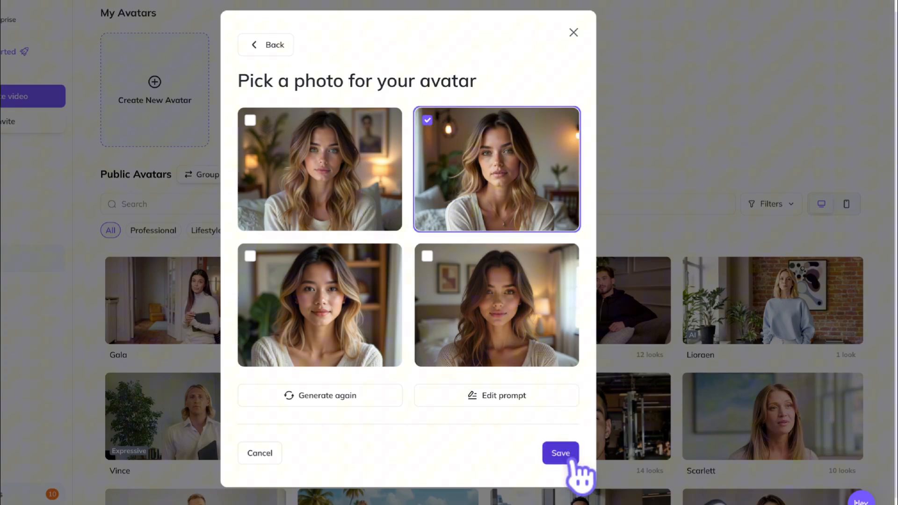
click(560, 453)
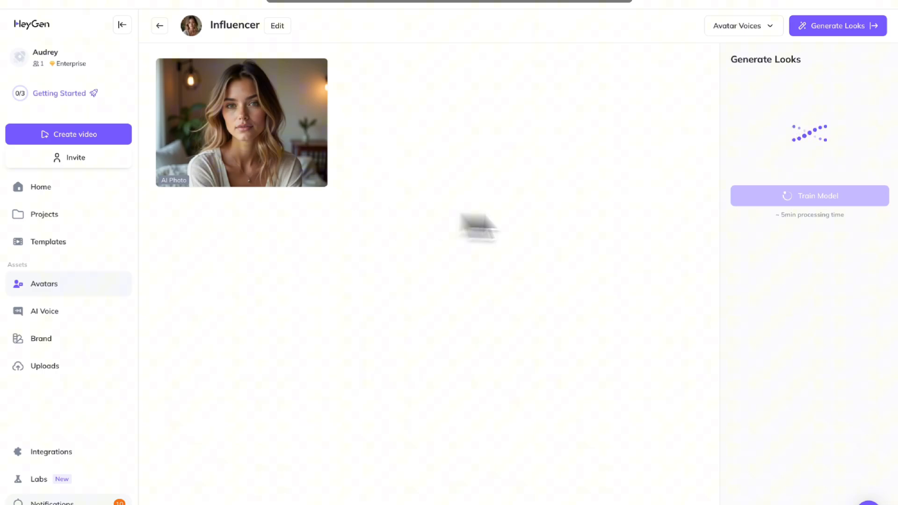
mouse_move(771, 238)
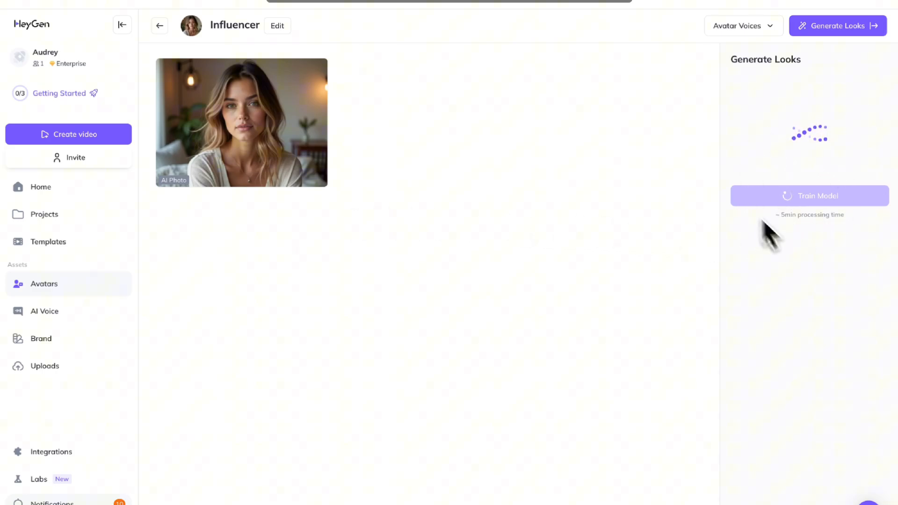
mouse_move(814, 246)
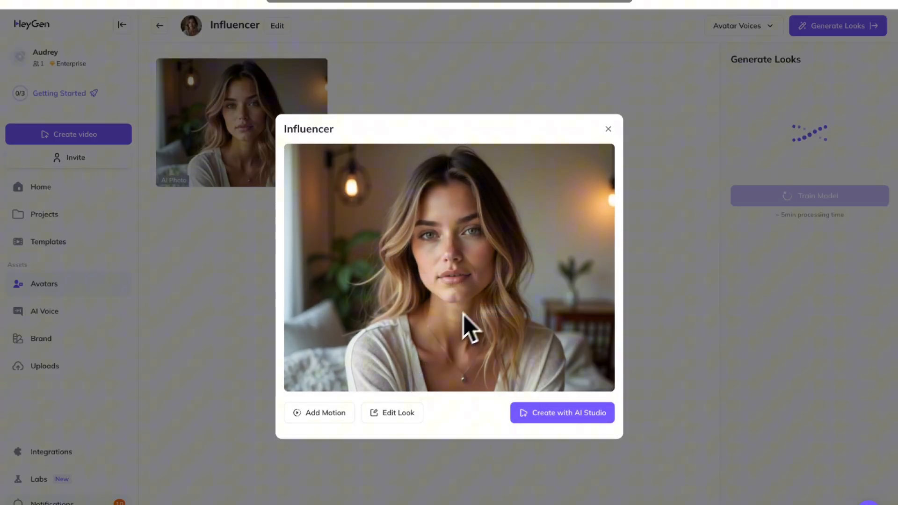
click(608, 129)
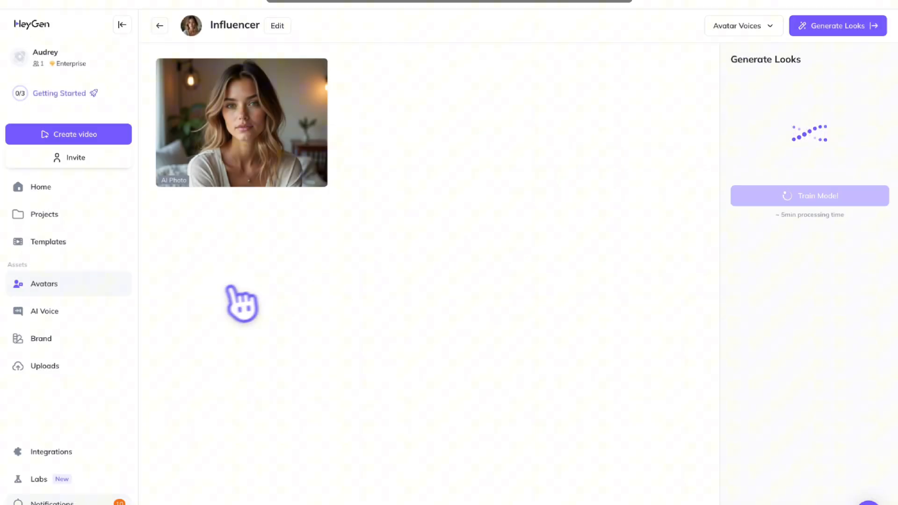
click(40, 188)
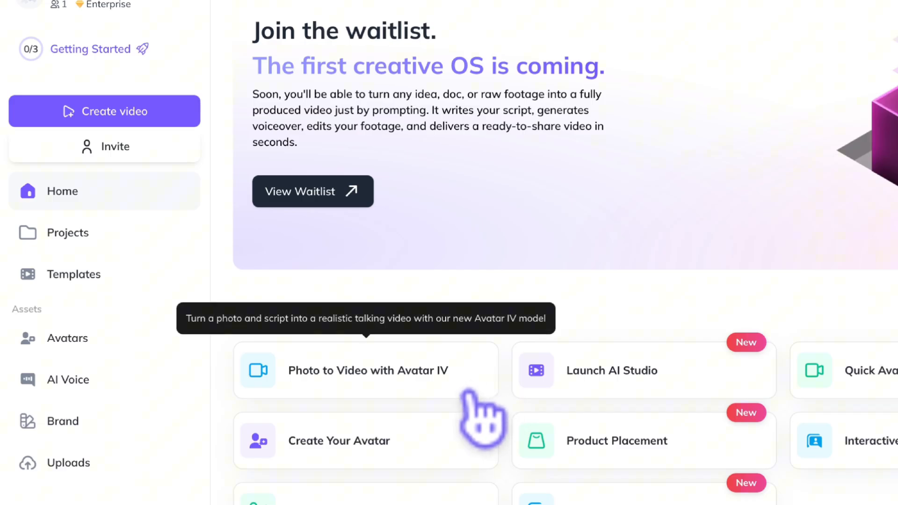
- Start an Avatar IV photo-to-video, then view and dismiss the Record Audio option
click(368, 371)
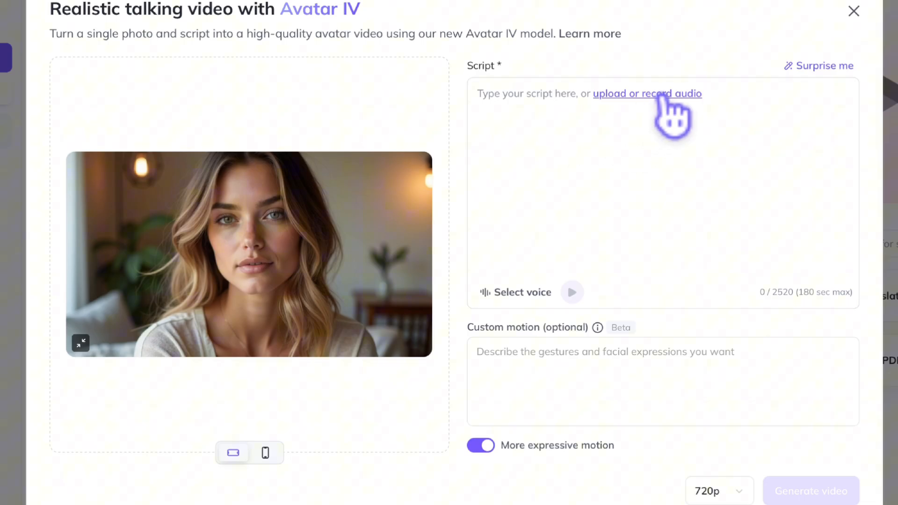
click(647, 93)
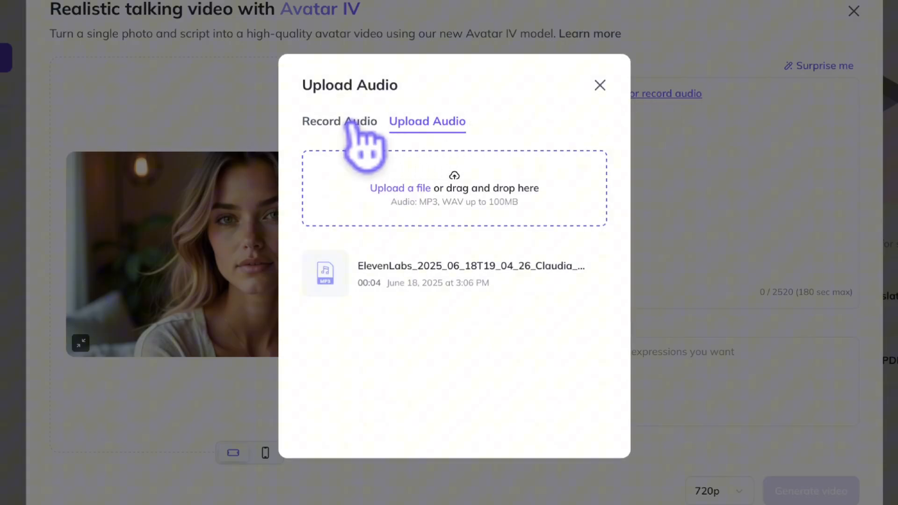
click(340, 121)
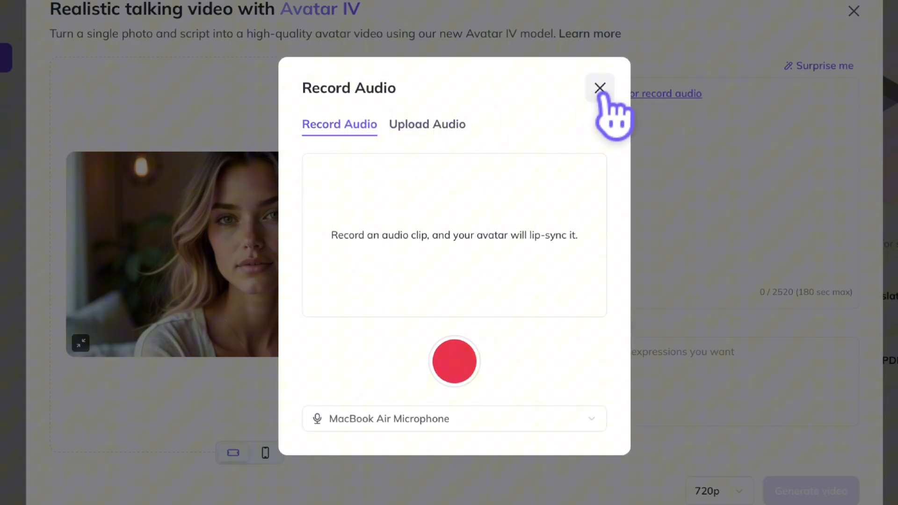
click(600, 89)
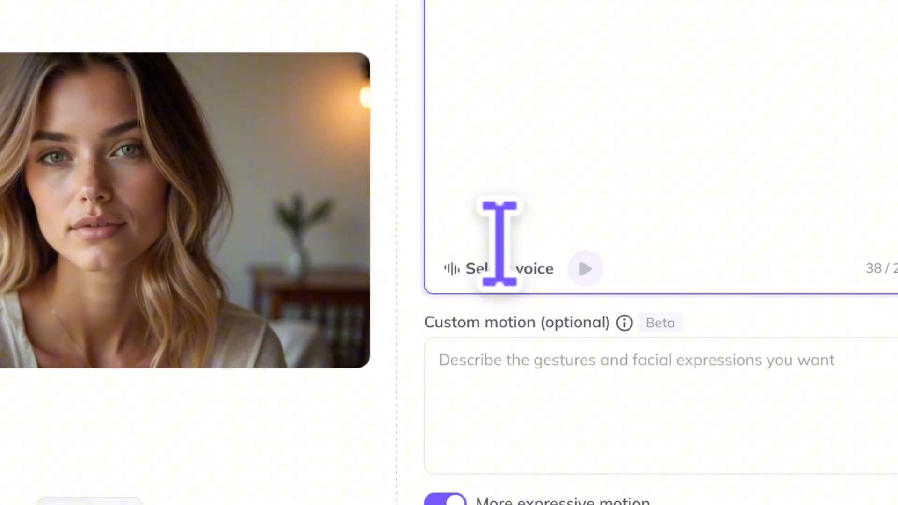
- Preview the Annelise and Cerise - Cheerful voices and keep expressive motion on
click(510, 268)
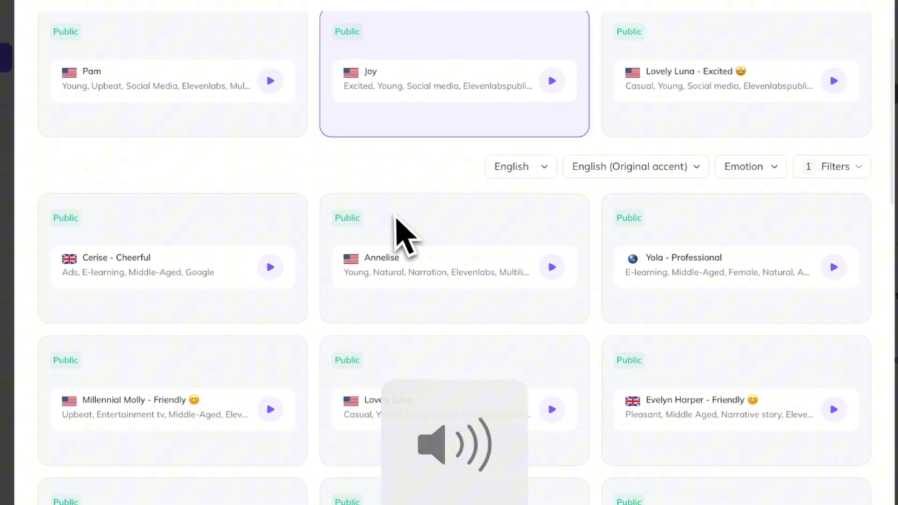
click(552, 267)
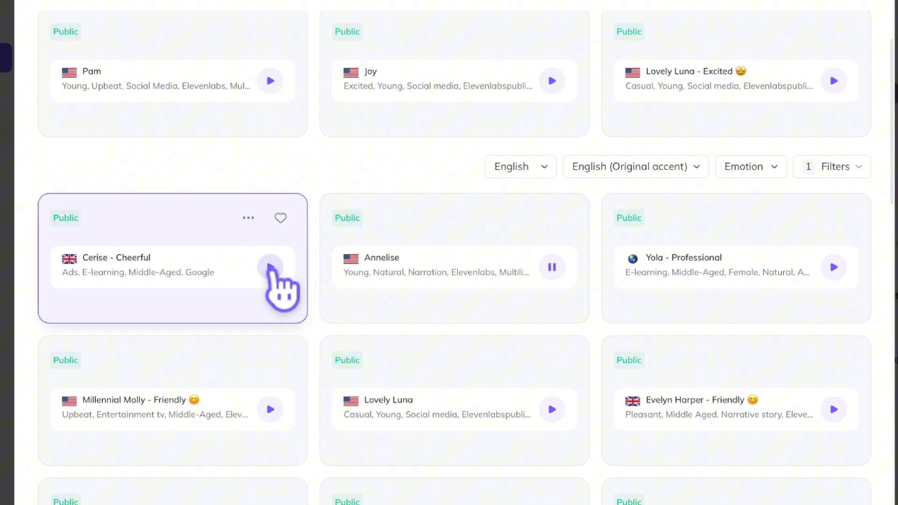
click(270, 267)
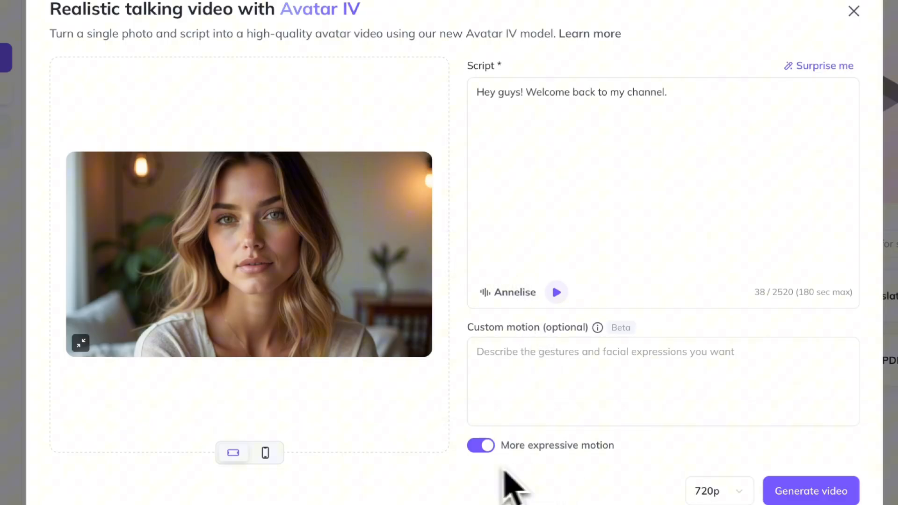
click(480, 446)
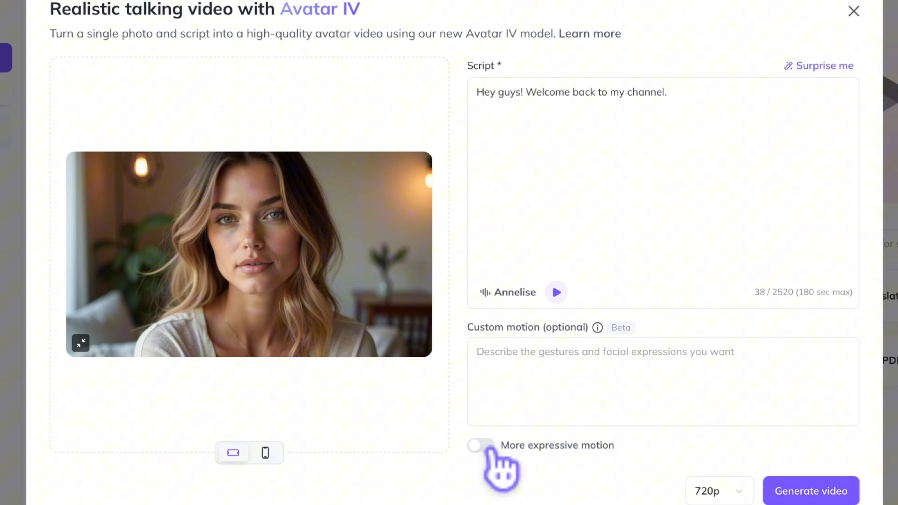
click(480, 446)
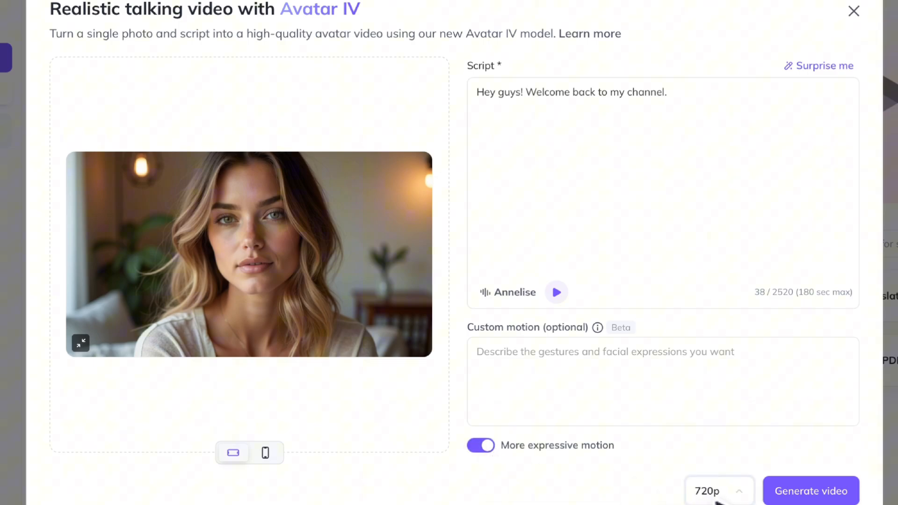
- Generate the talking video at 1080p, play it, and return to the home page
click(719, 492)
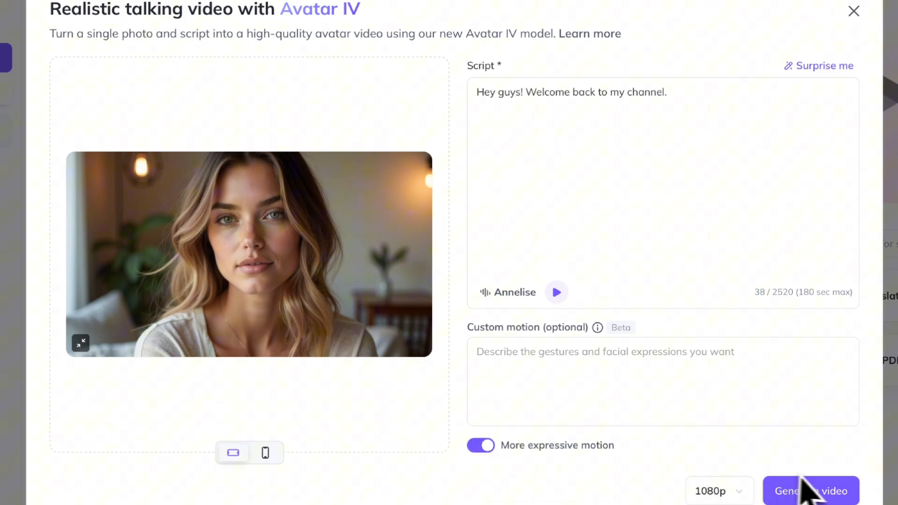
click(810, 491)
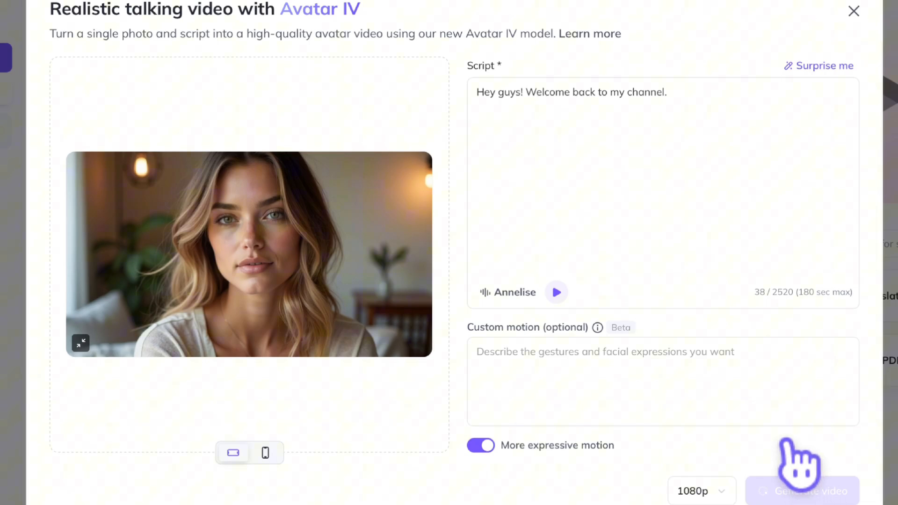
click(802, 491)
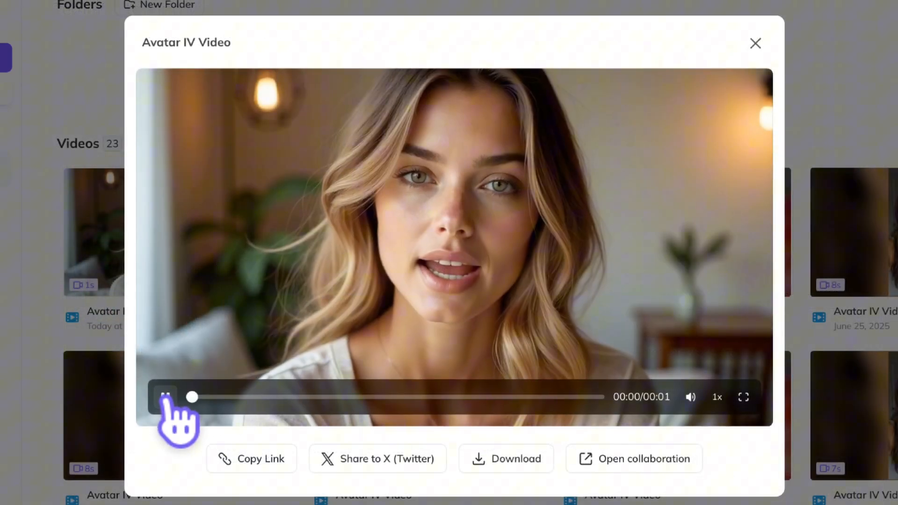
click(756, 43)
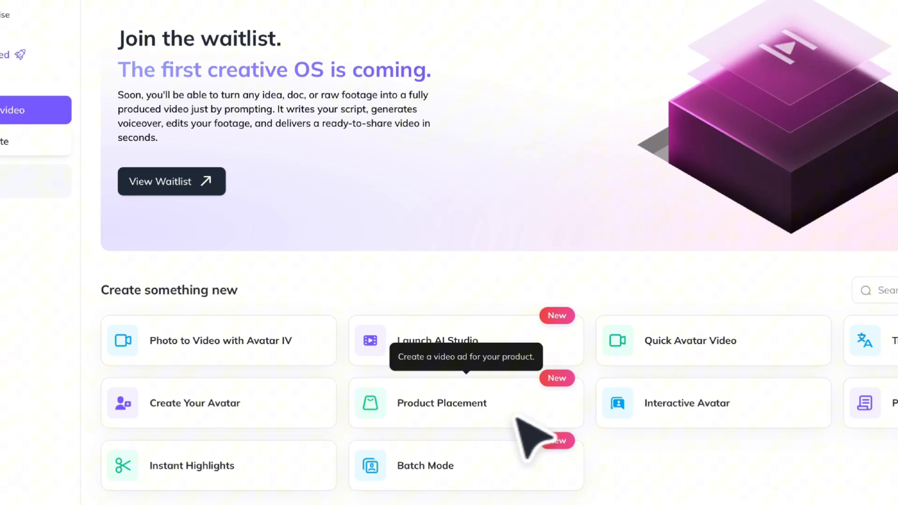
- Combine the plush toy photo with the avatar and continue with the first composite image
click(442, 403)
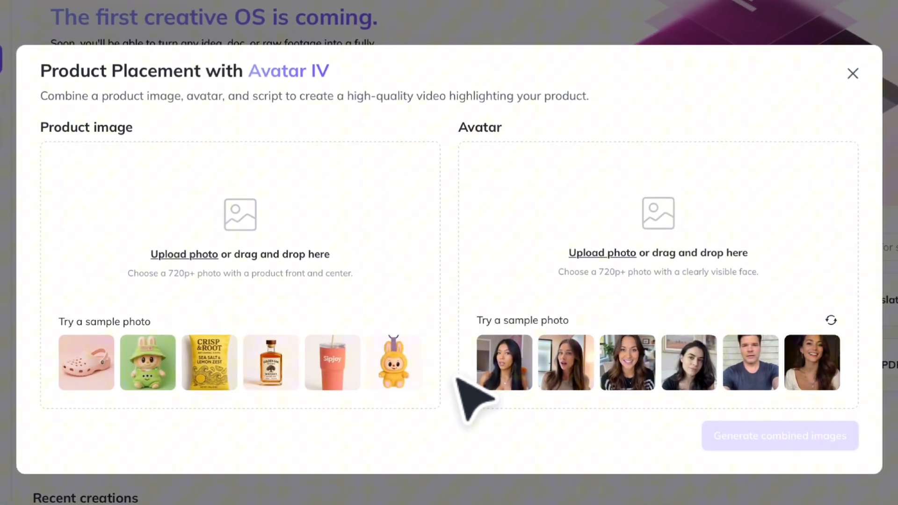
click(393, 362)
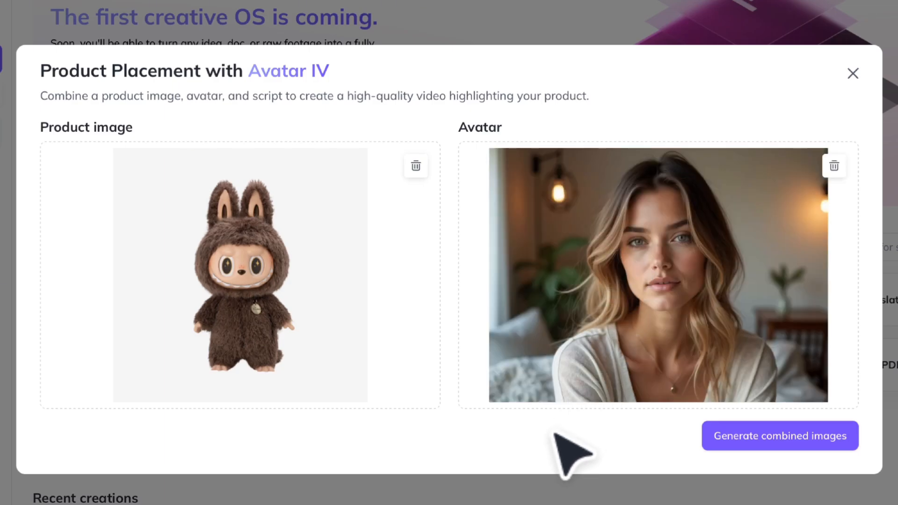
click(780, 436)
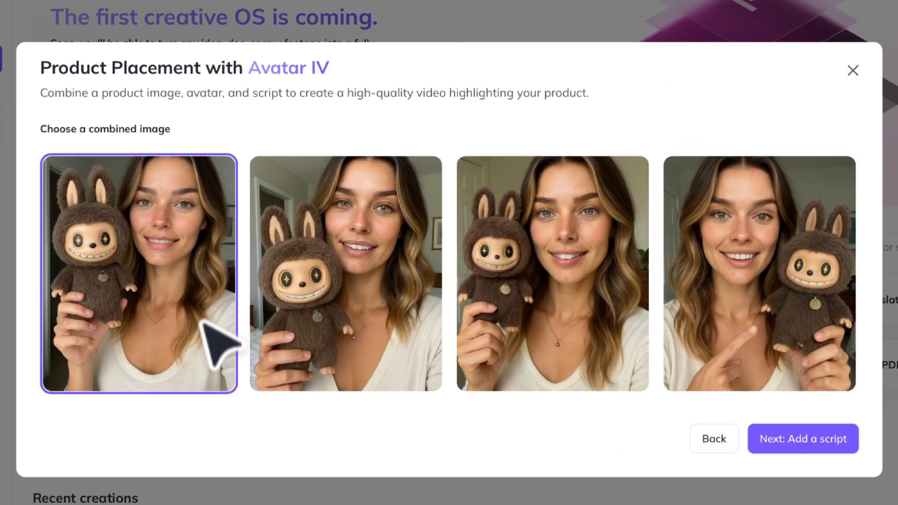
mouse_move(207, 433)
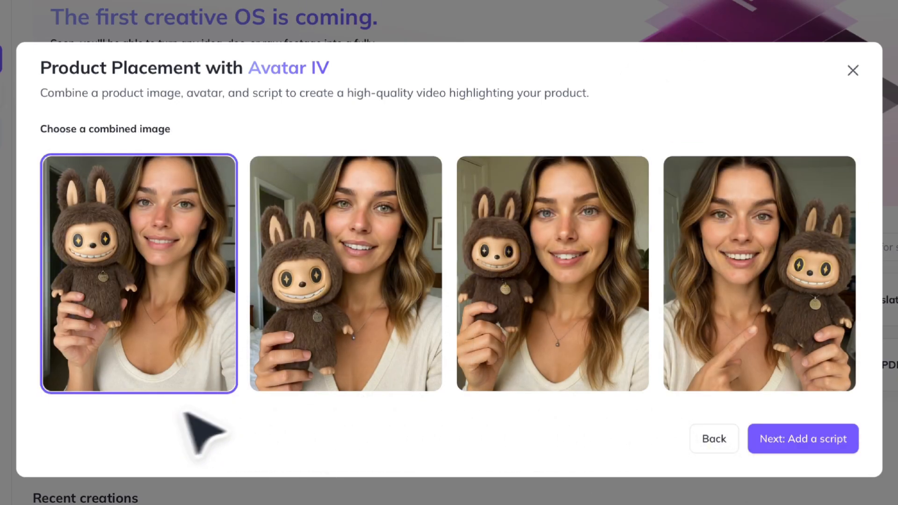
click(802, 438)
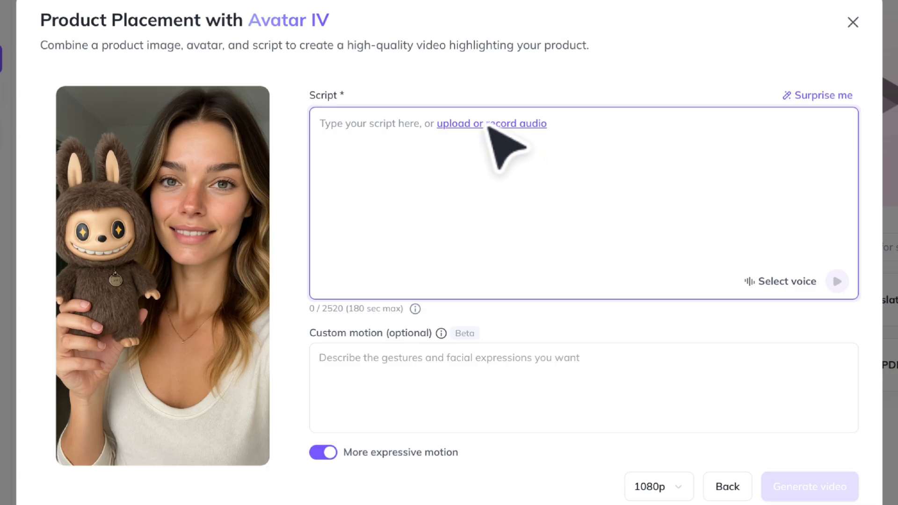
- Dismiss Record Audio and type the "I'm so obsessed with labubus..." script
click(515, 123)
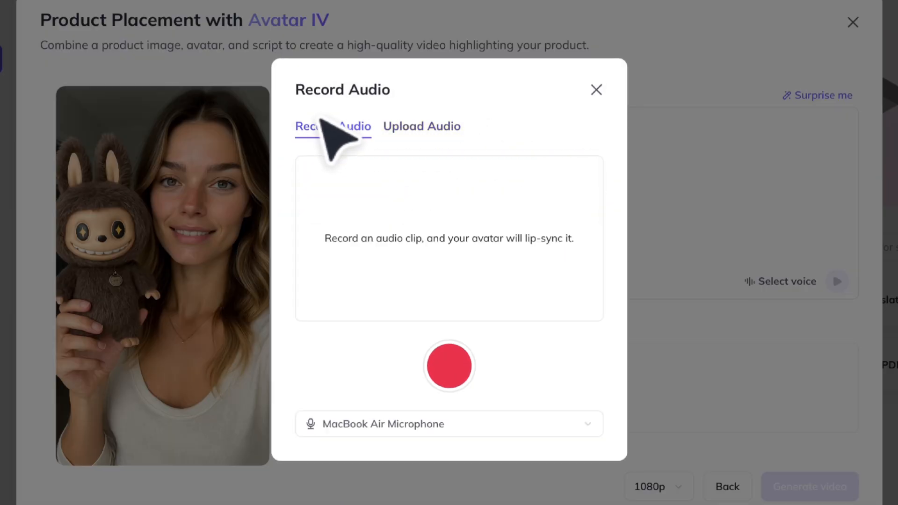
click(596, 90)
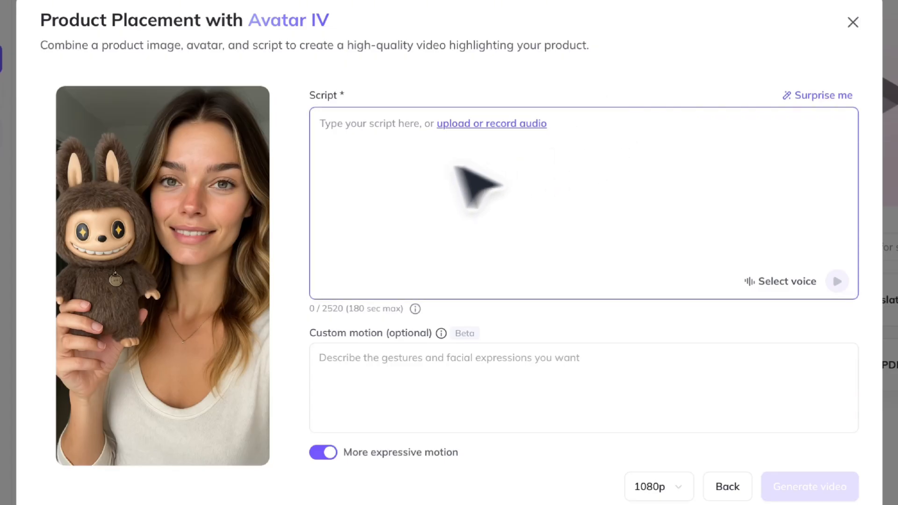
text(I'm so obsessed with labubus. I just bought this one and I think it's the cutest thing ever. Comment down below if you think I should put it on my purse or if that's Cheugy.)
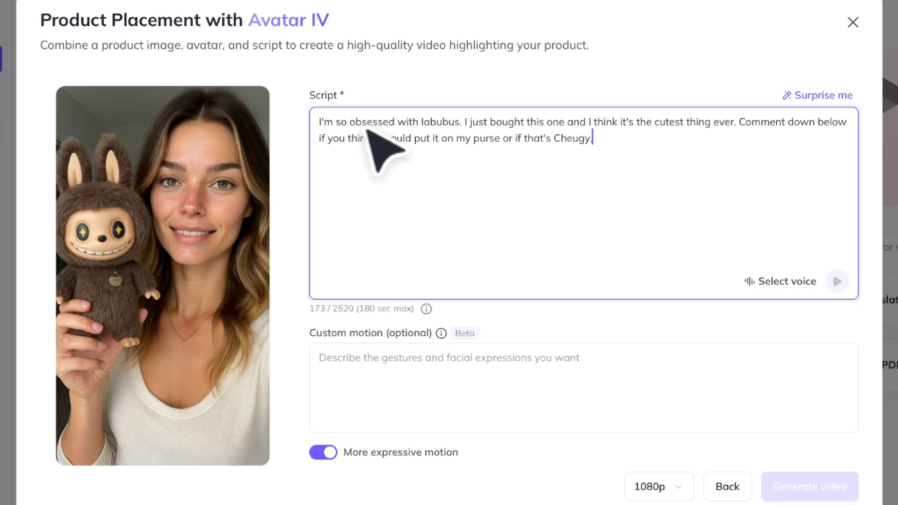
- Choose the Annelise voice, keep expressive motion on, and start generating the video
click(786, 281)
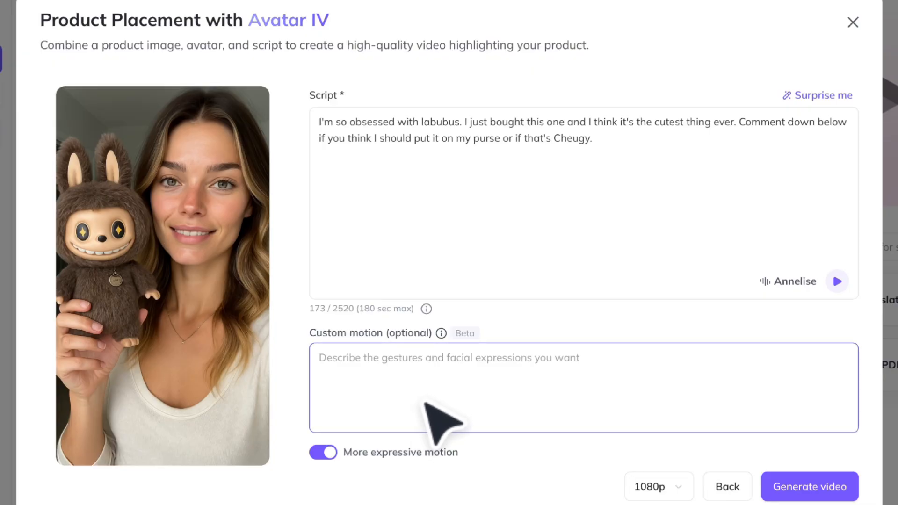
mouse_move(439, 367)
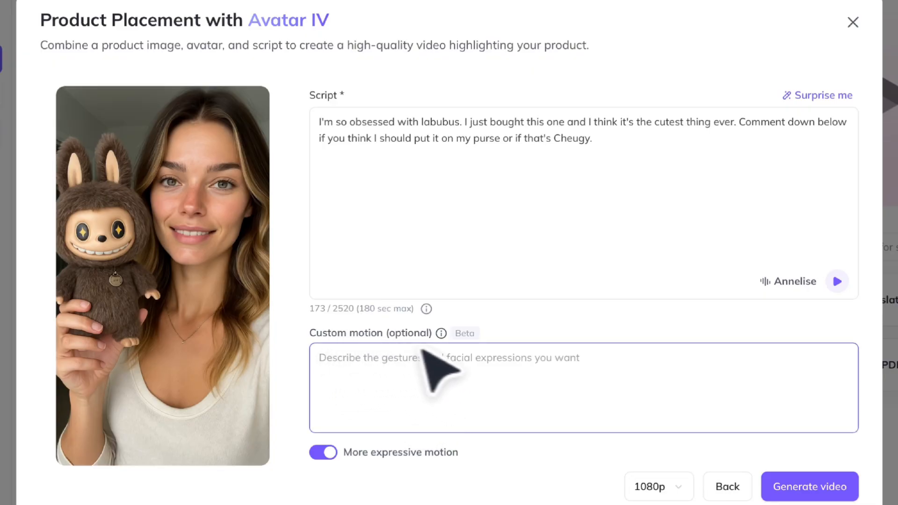
click(322, 452)
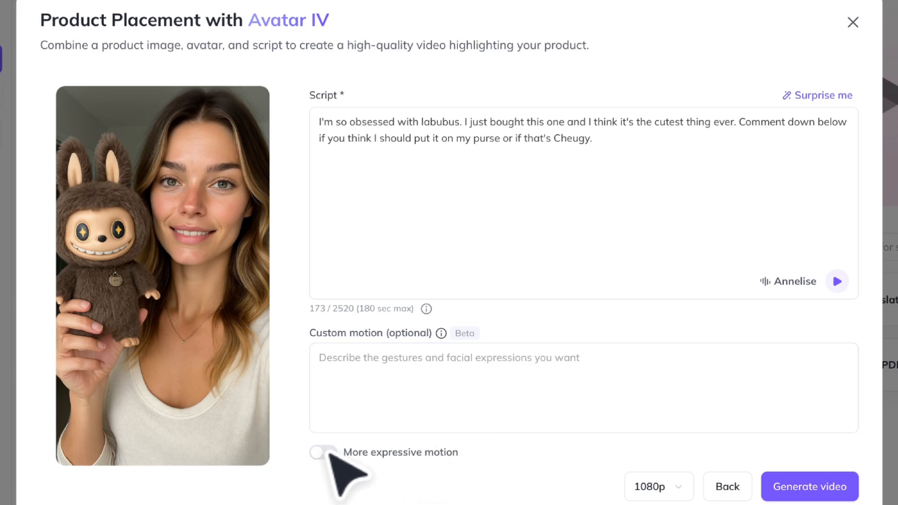
click(324, 452)
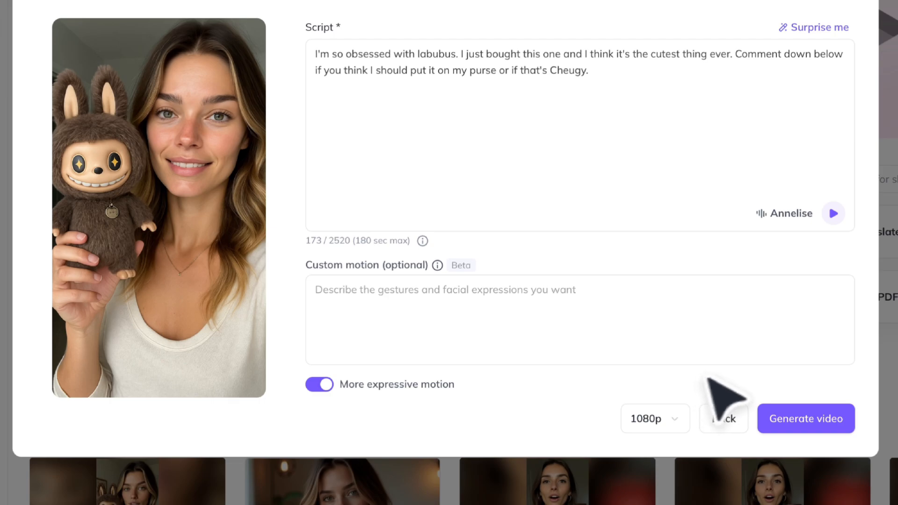
click(806, 418)
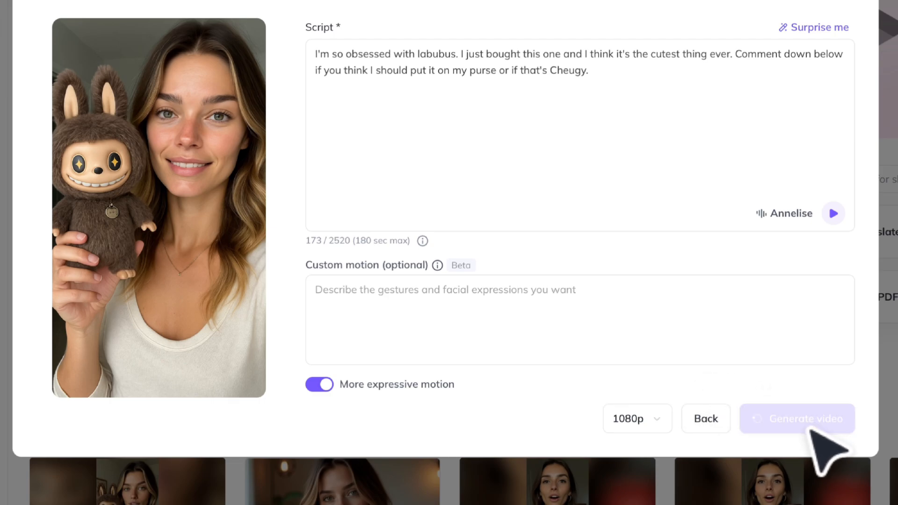
- Play the finished plush toy video, then open the Influencer avatar's looks page
click(796, 418)
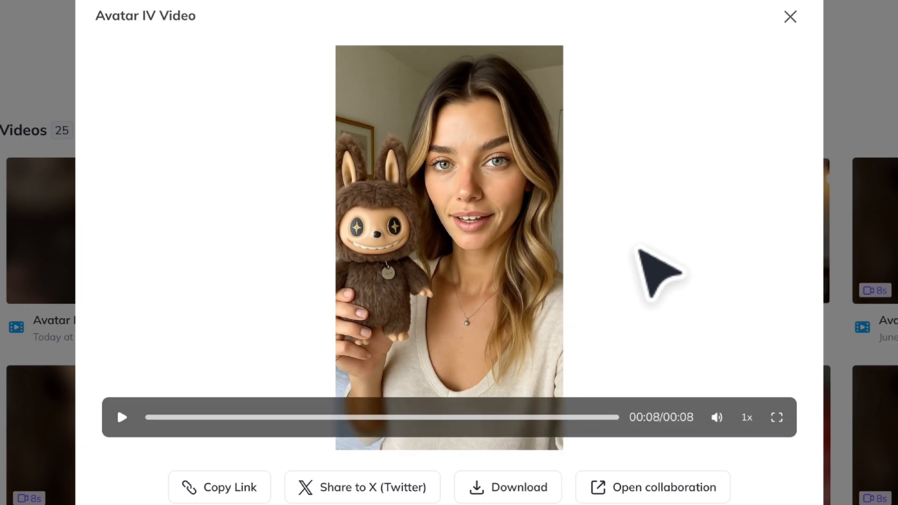
click(790, 17)
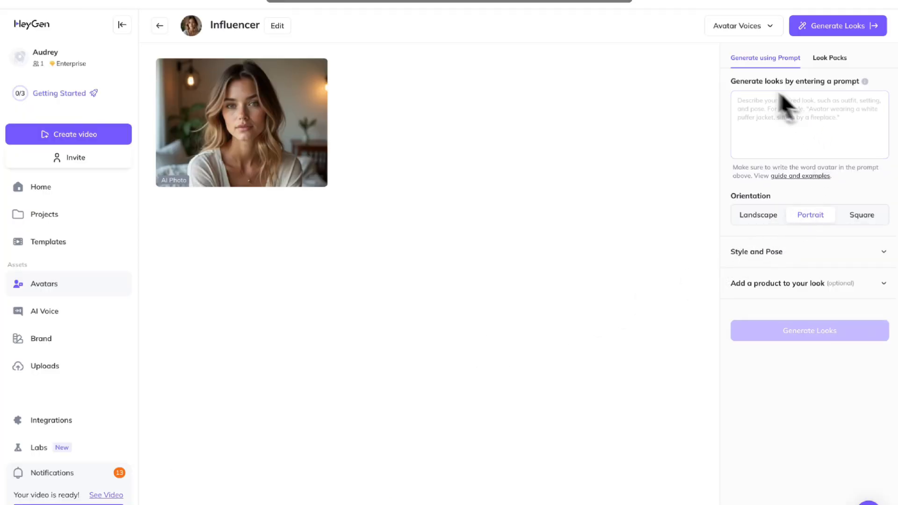
- Enter the city-night look prompt in landscape, collapse Style and Pose, and expand product options
click(808, 125)
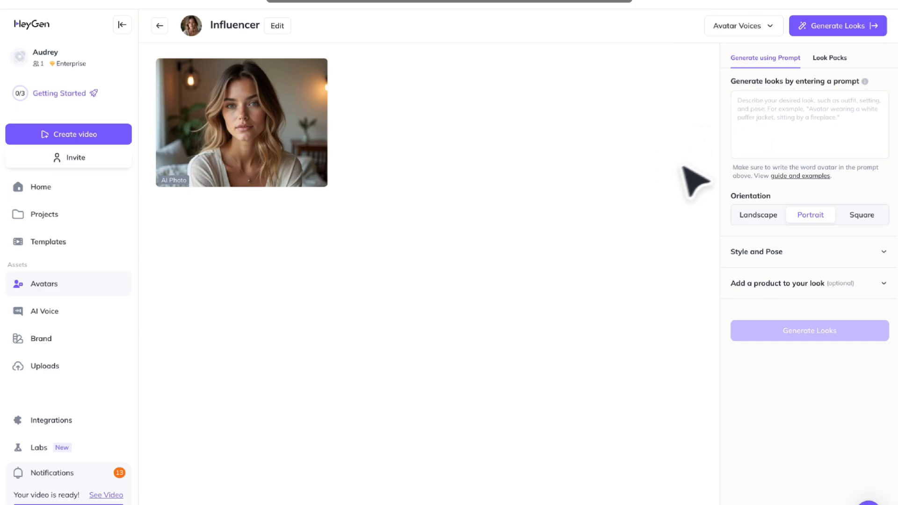
click(809, 123)
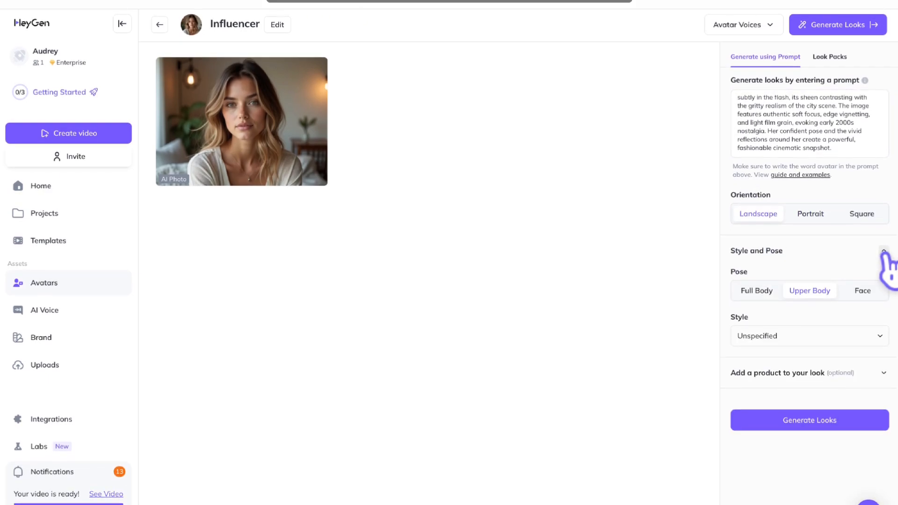
click(808, 337)
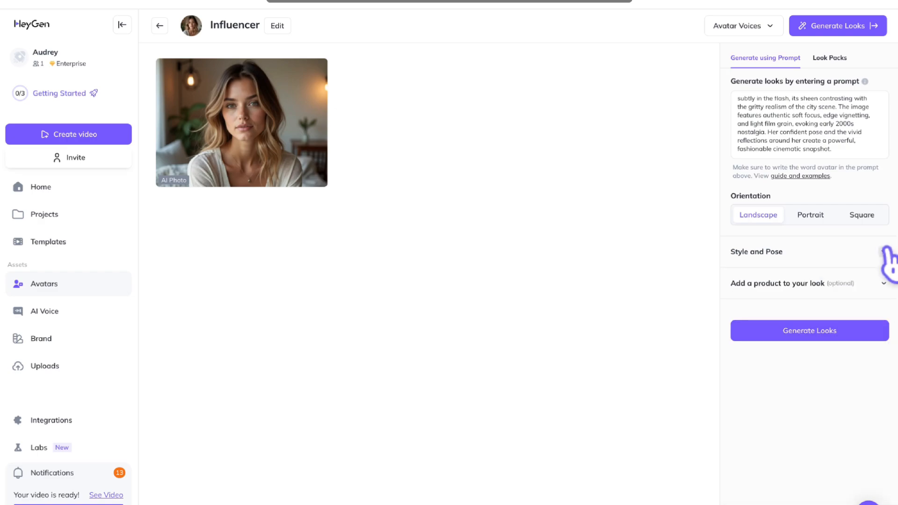
click(802, 283)
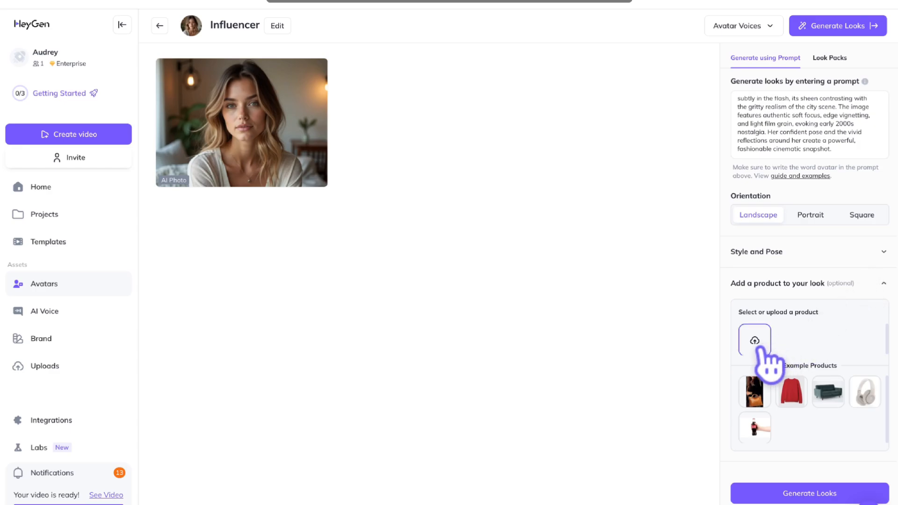
- Upload the white halter top photos as a product and generate looks wearing it
click(754, 340)
text(White halter top)
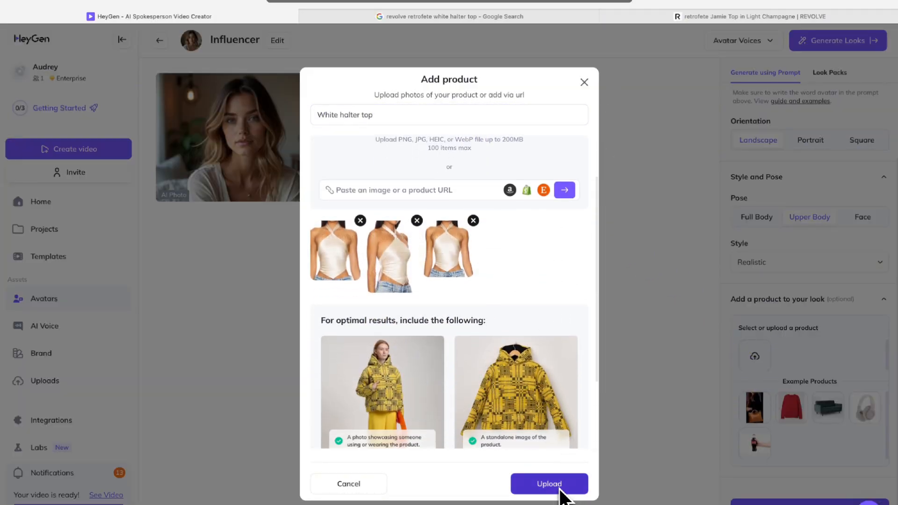
click(548, 483)
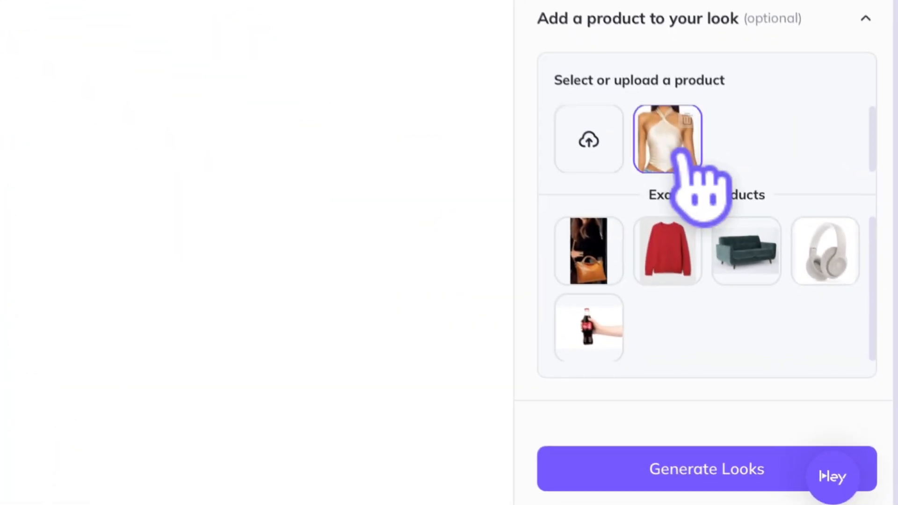
click(666, 138)
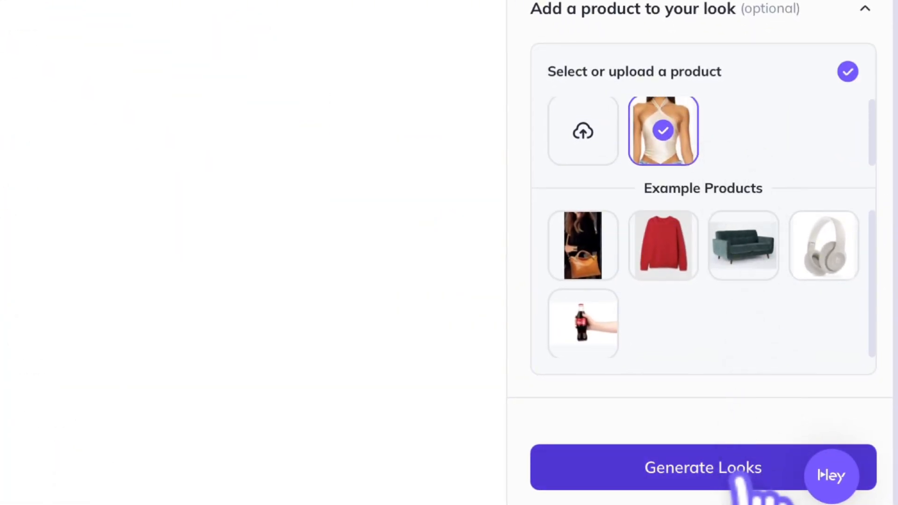
click(703, 468)
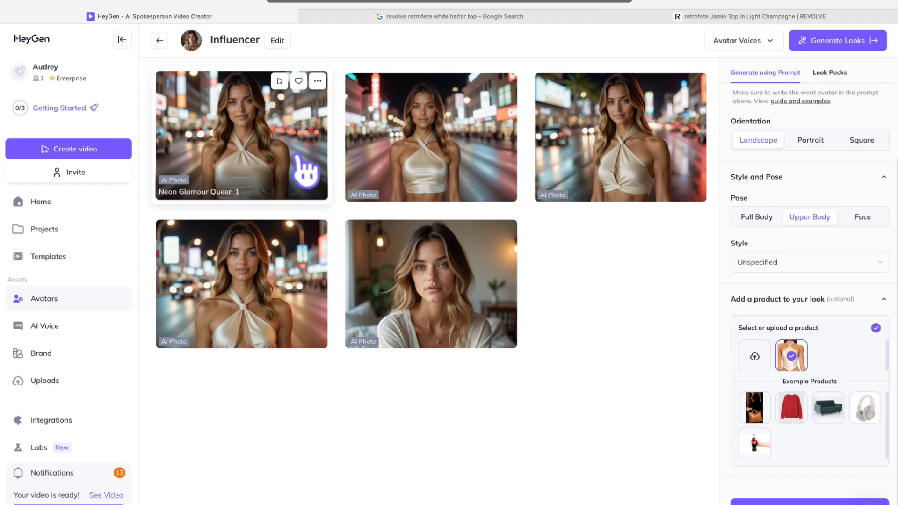
- Enlarge the 'Neon Glamour Queen 1' look showing the halter top on a neon street
click(240, 136)
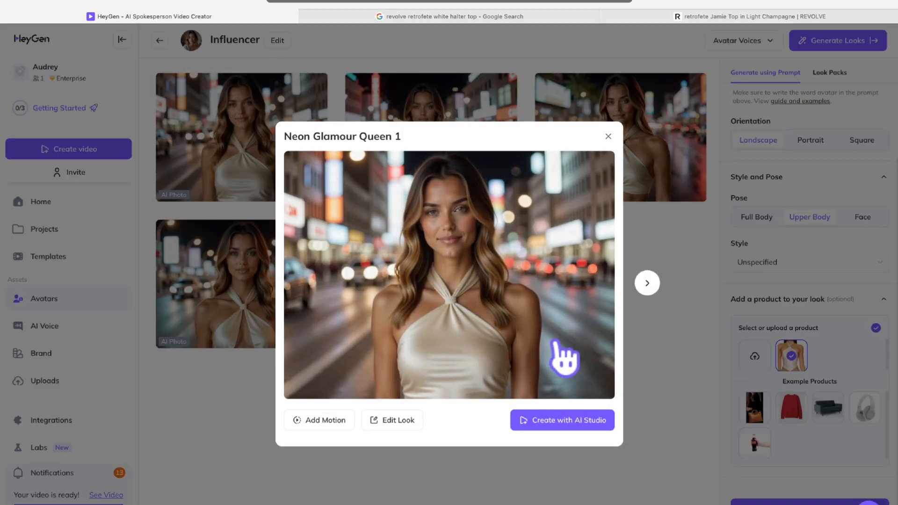